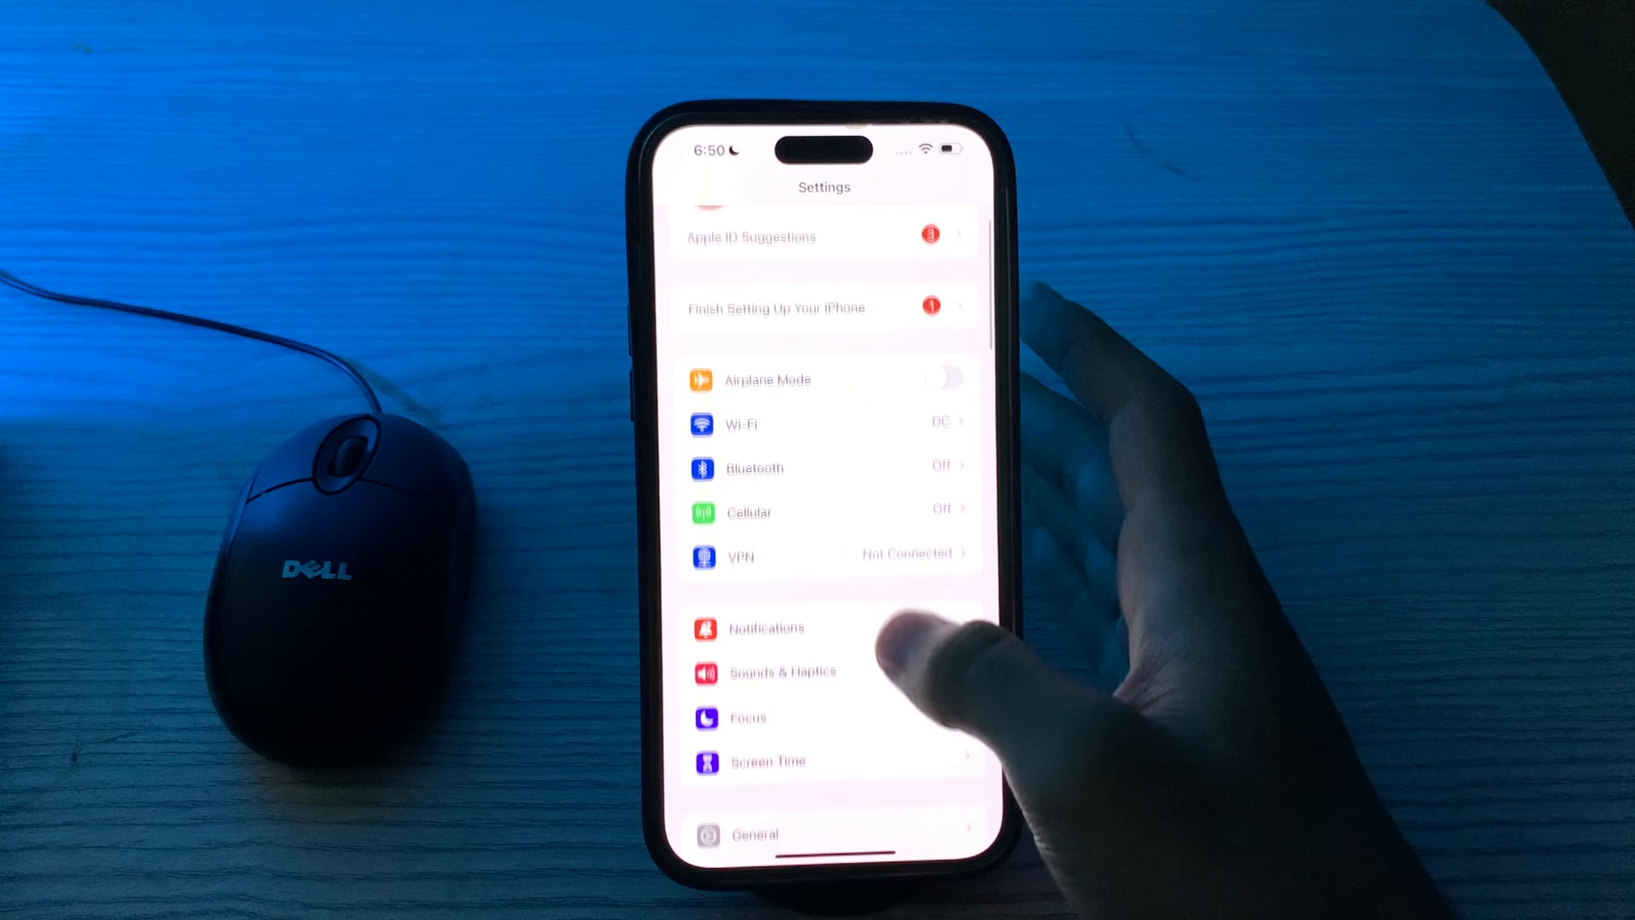
Scroll the Settings list up and down to reach the Apple ID name banner.
scroll(up, 3)
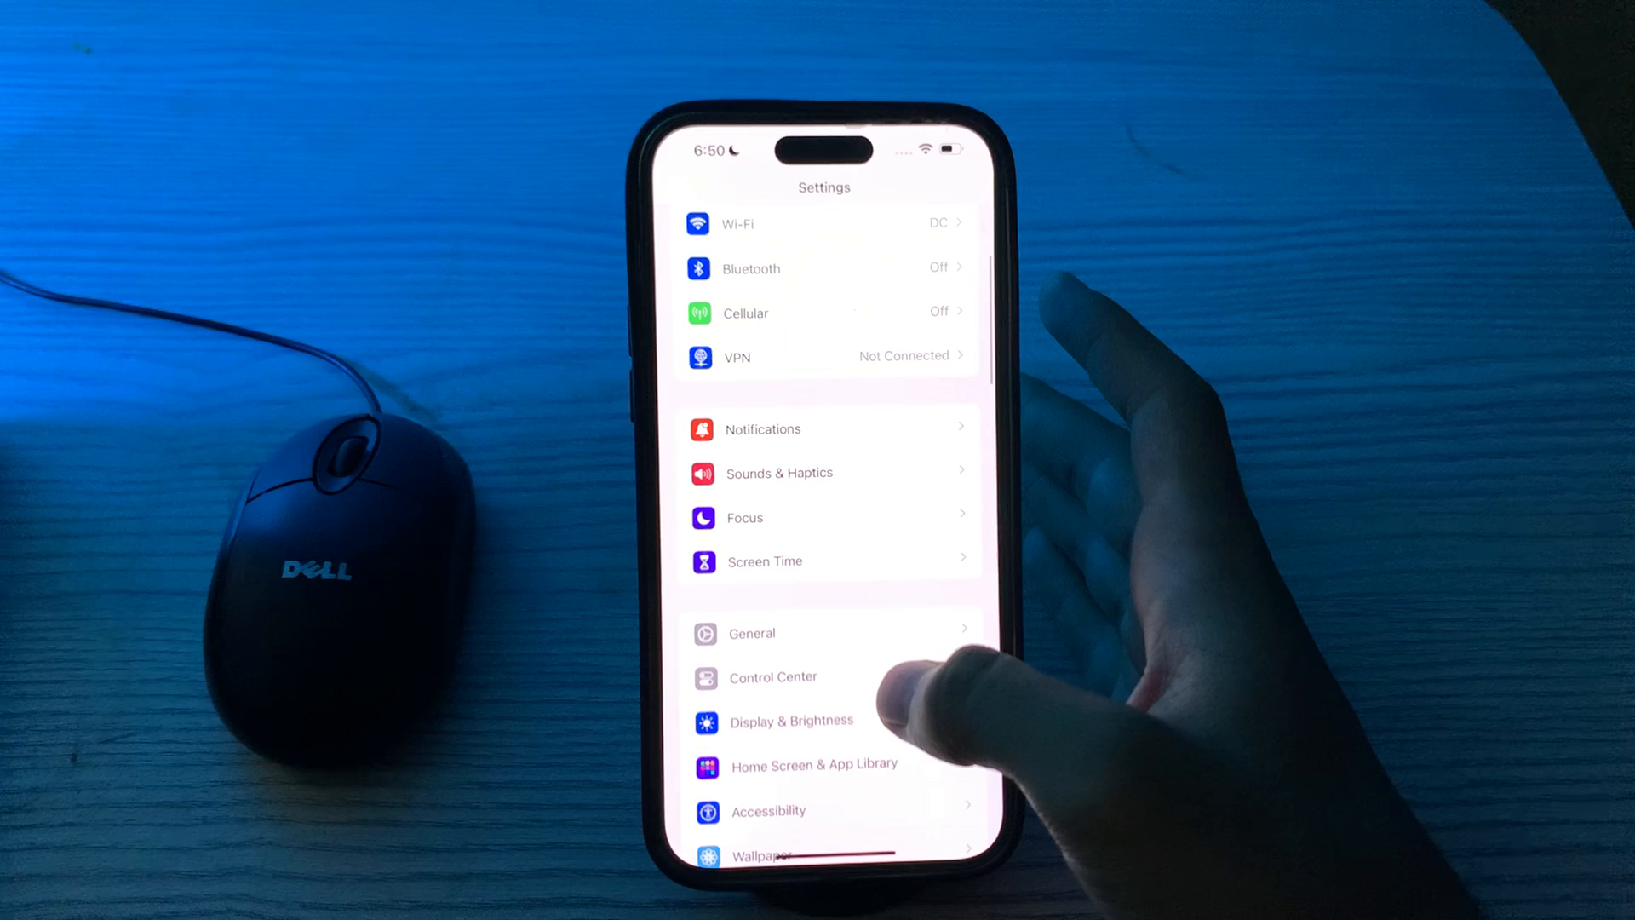
mouse_move(897, 668)
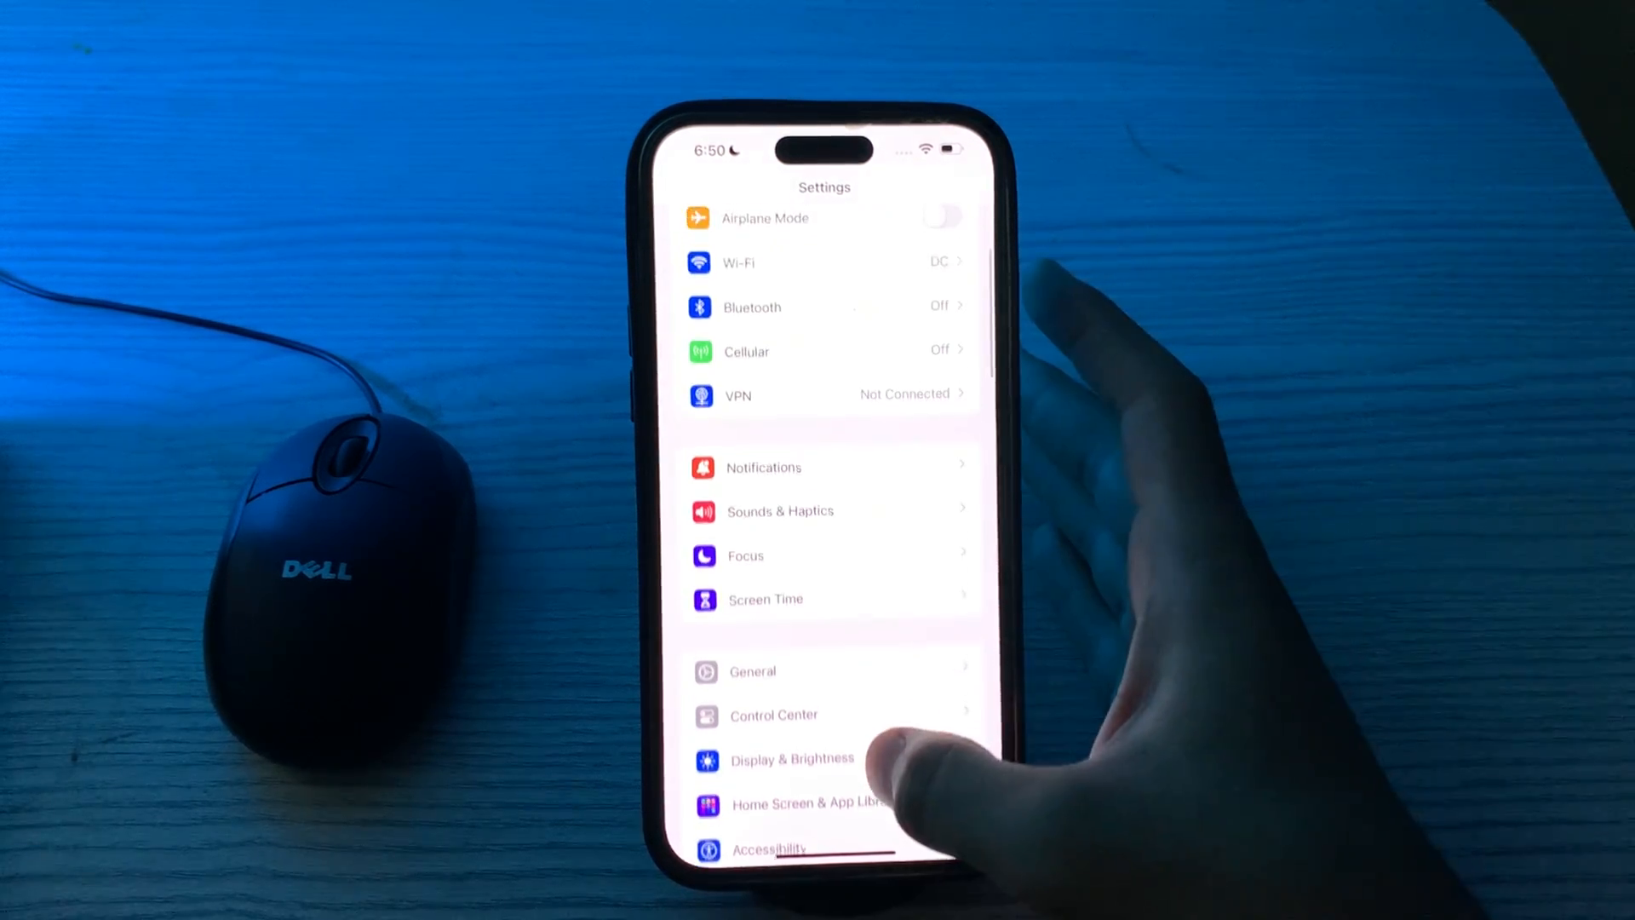
scroll(down, 3)
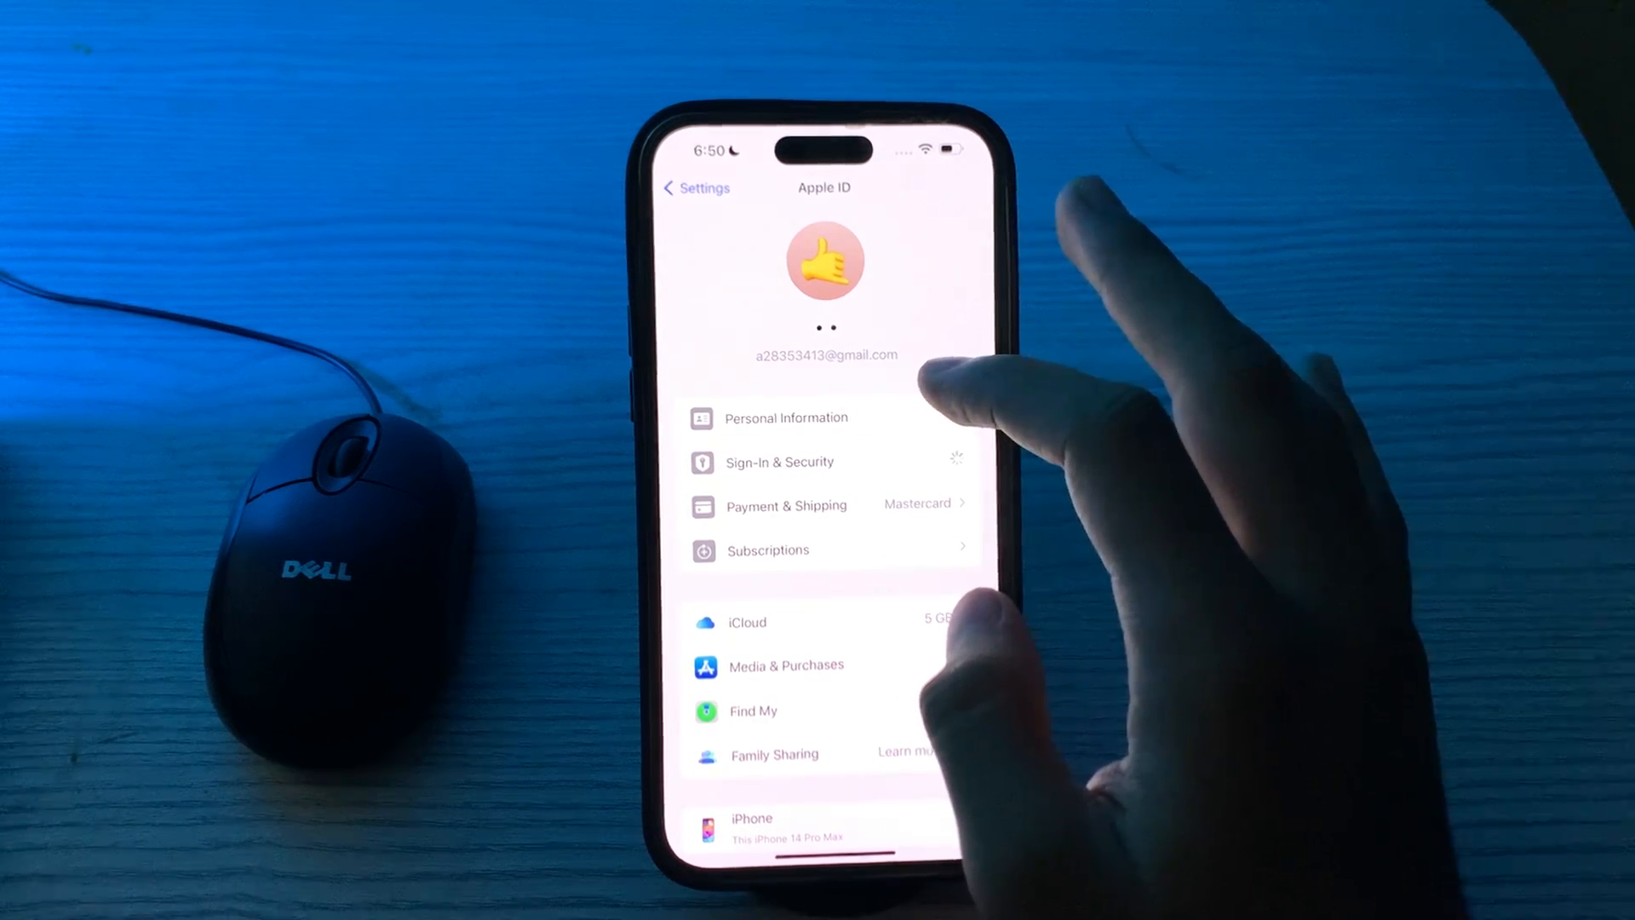
click(777, 461)
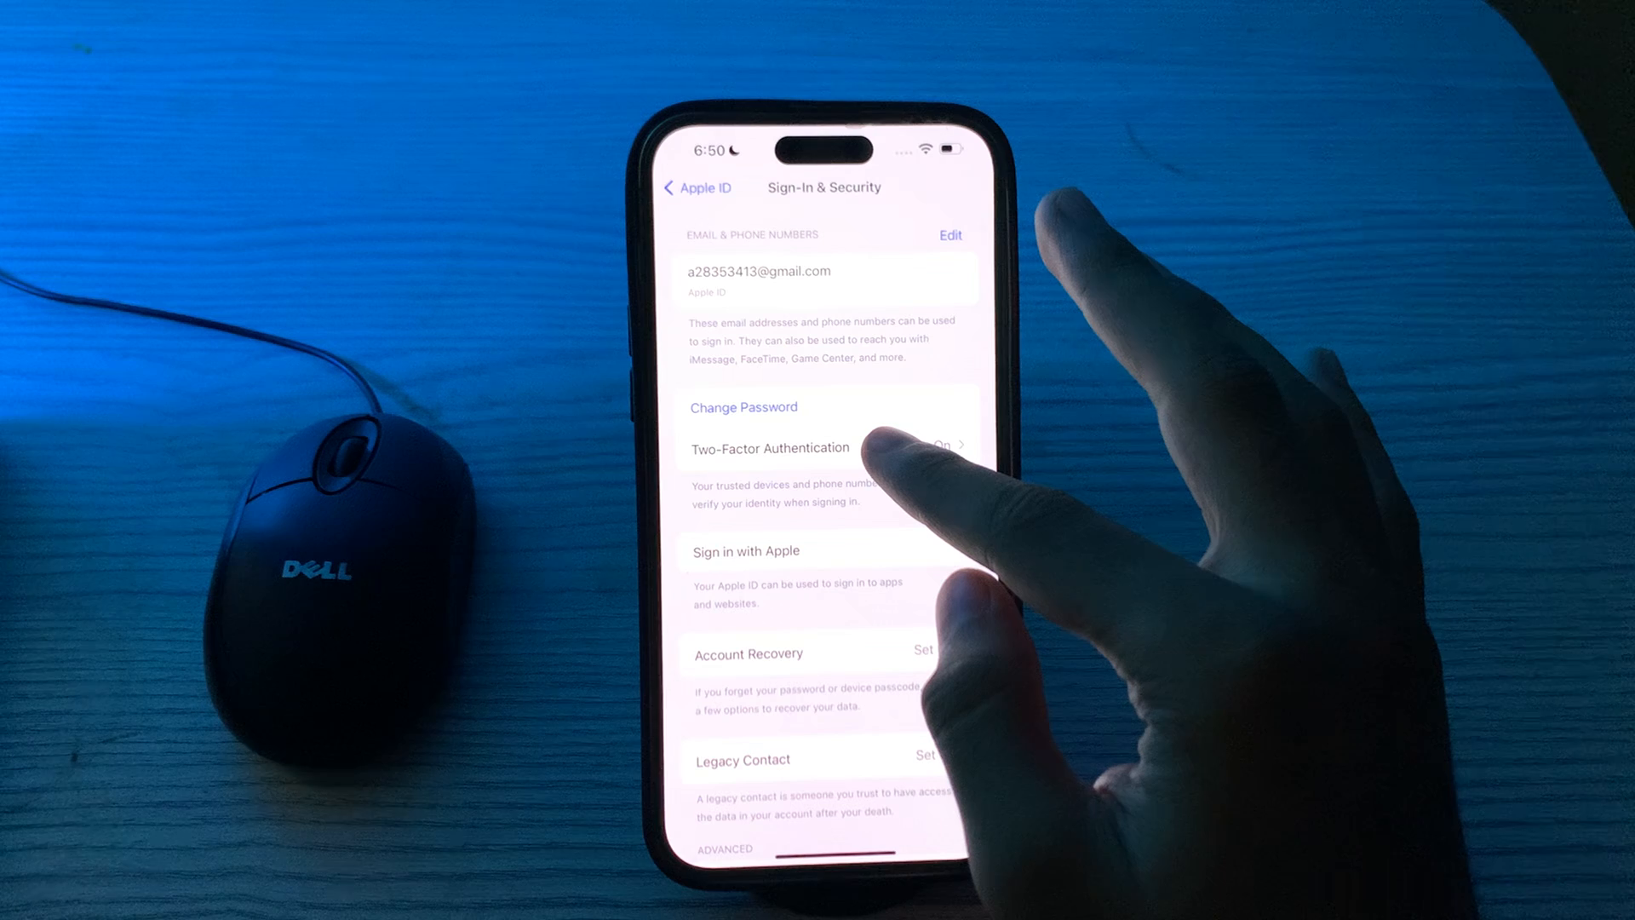
click(770, 449)
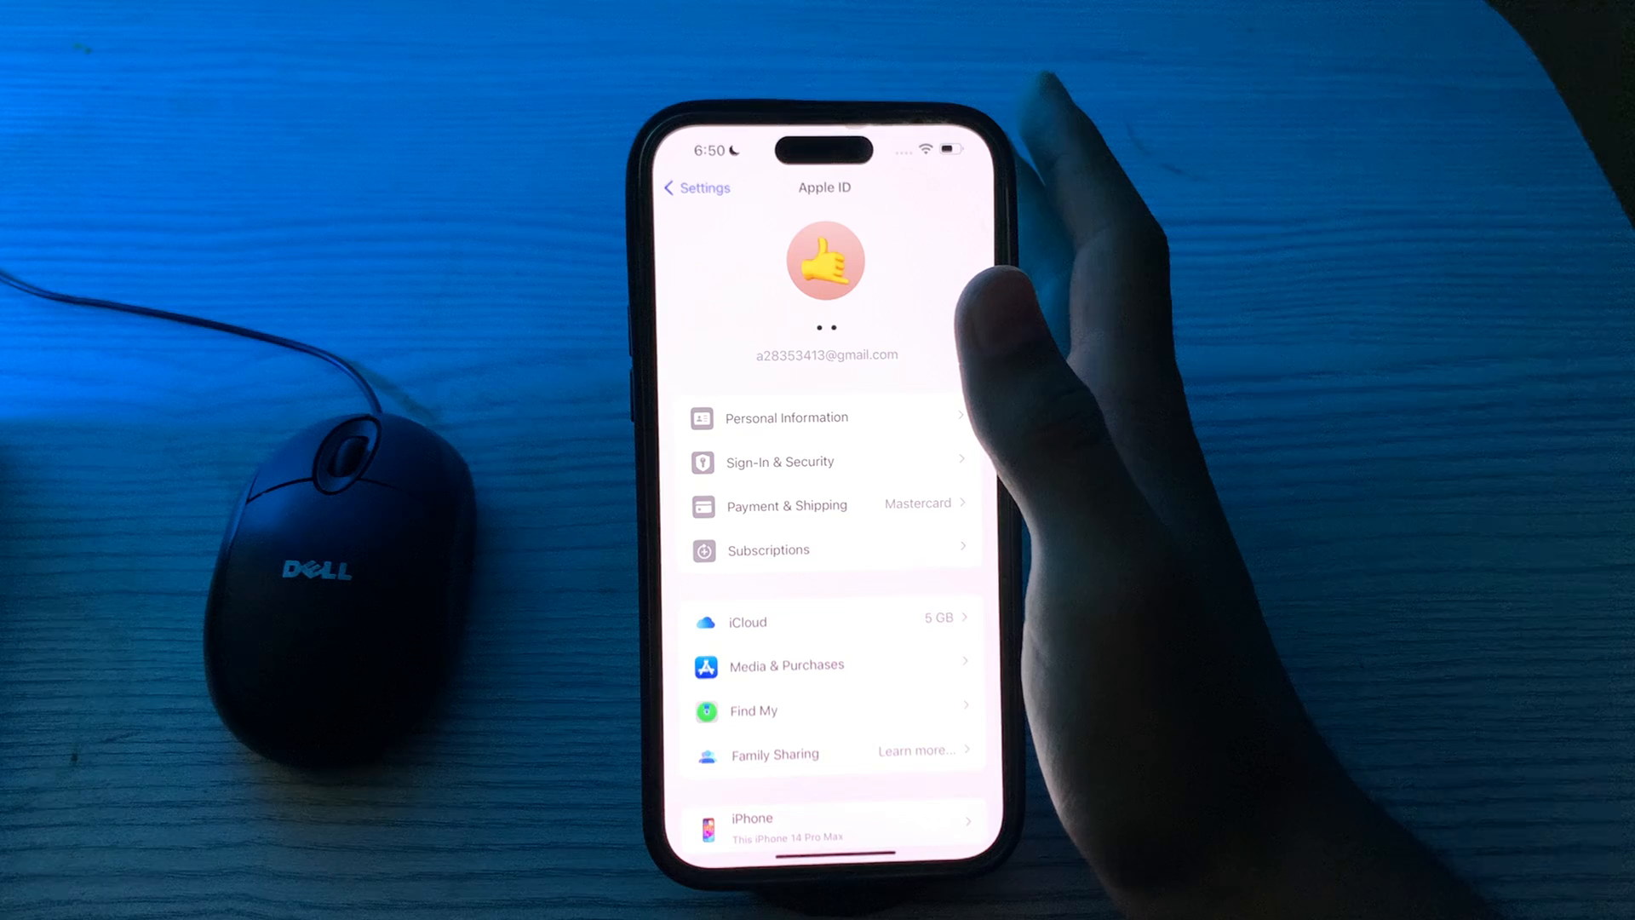
View the trusted number under Sign-In & Security > Two-Factor Authentication, then return to Settings.
click(823, 505)
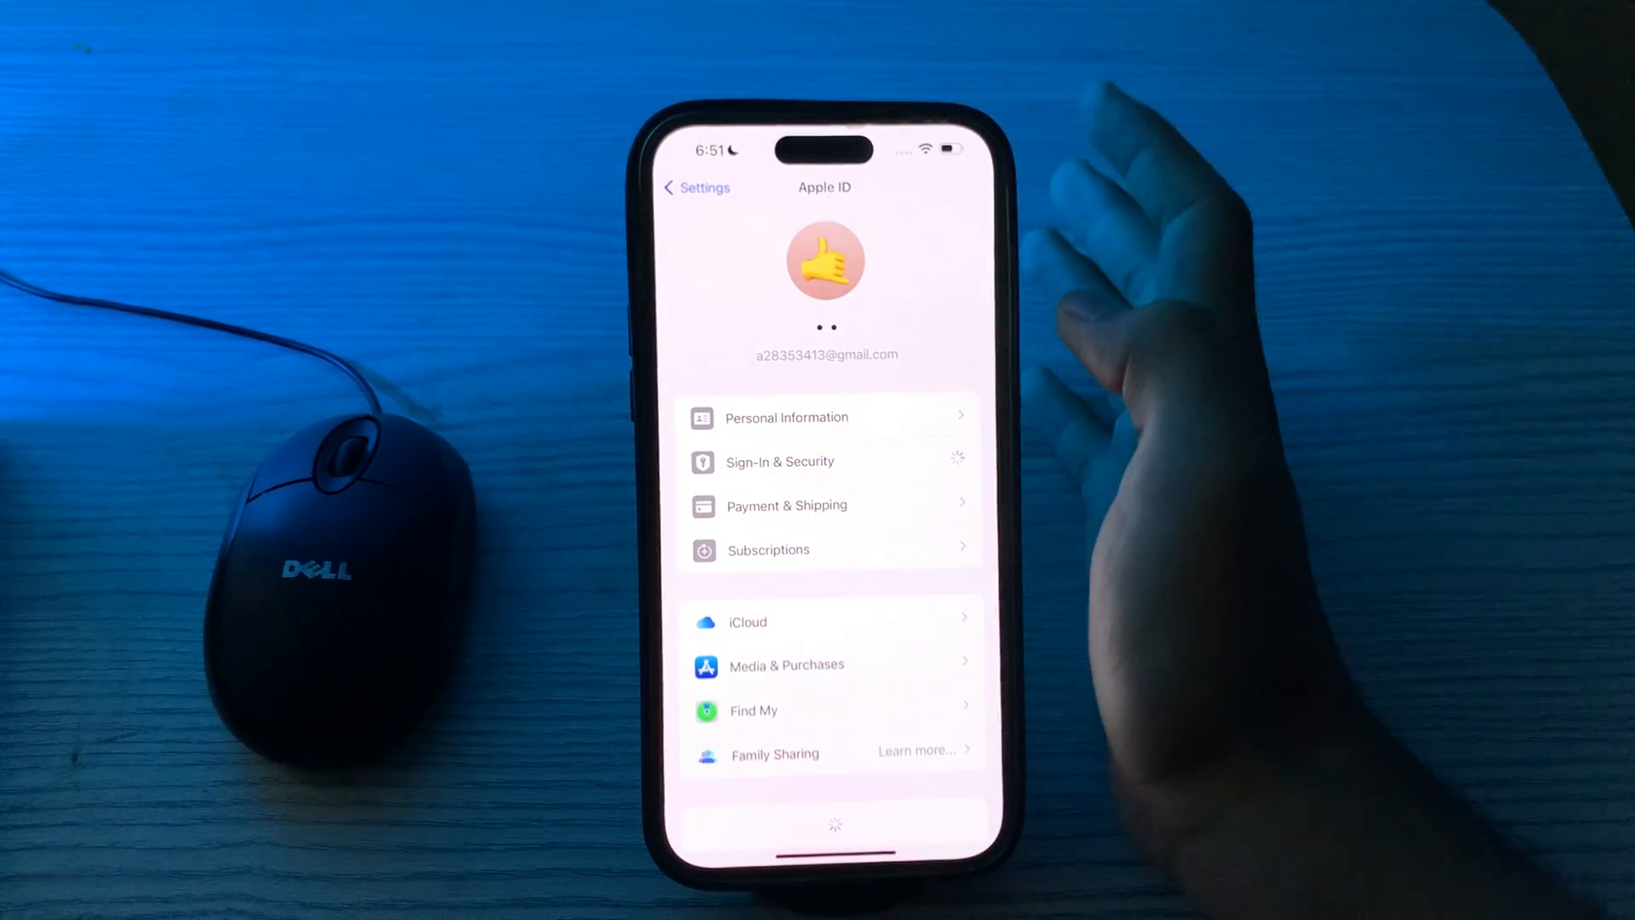
click(780, 461)
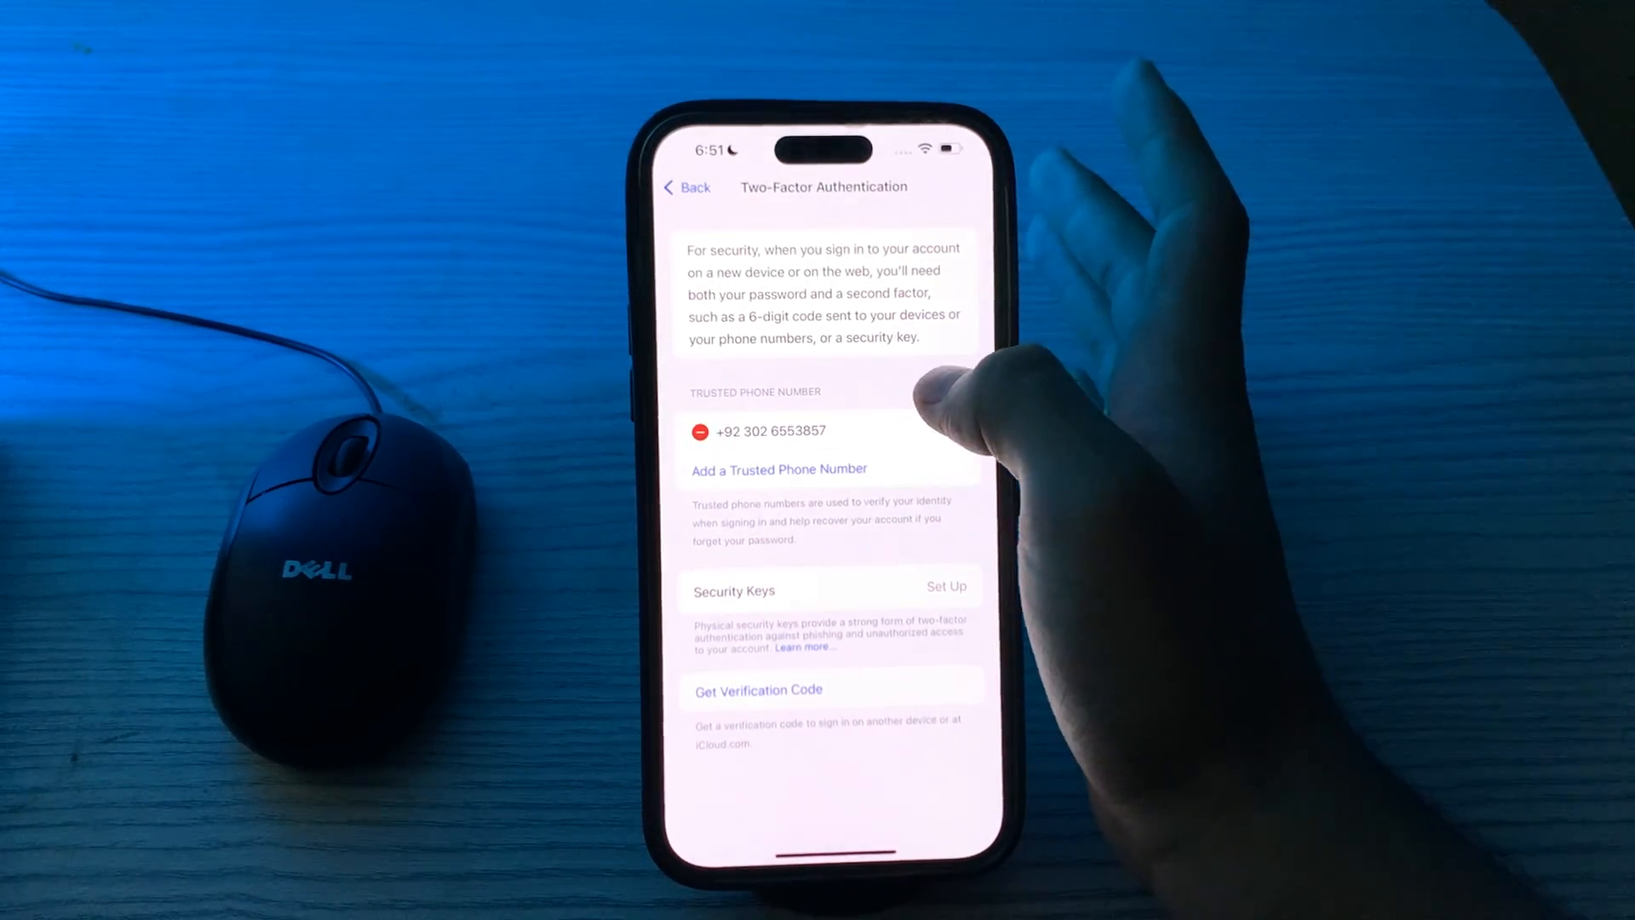
click(685, 187)
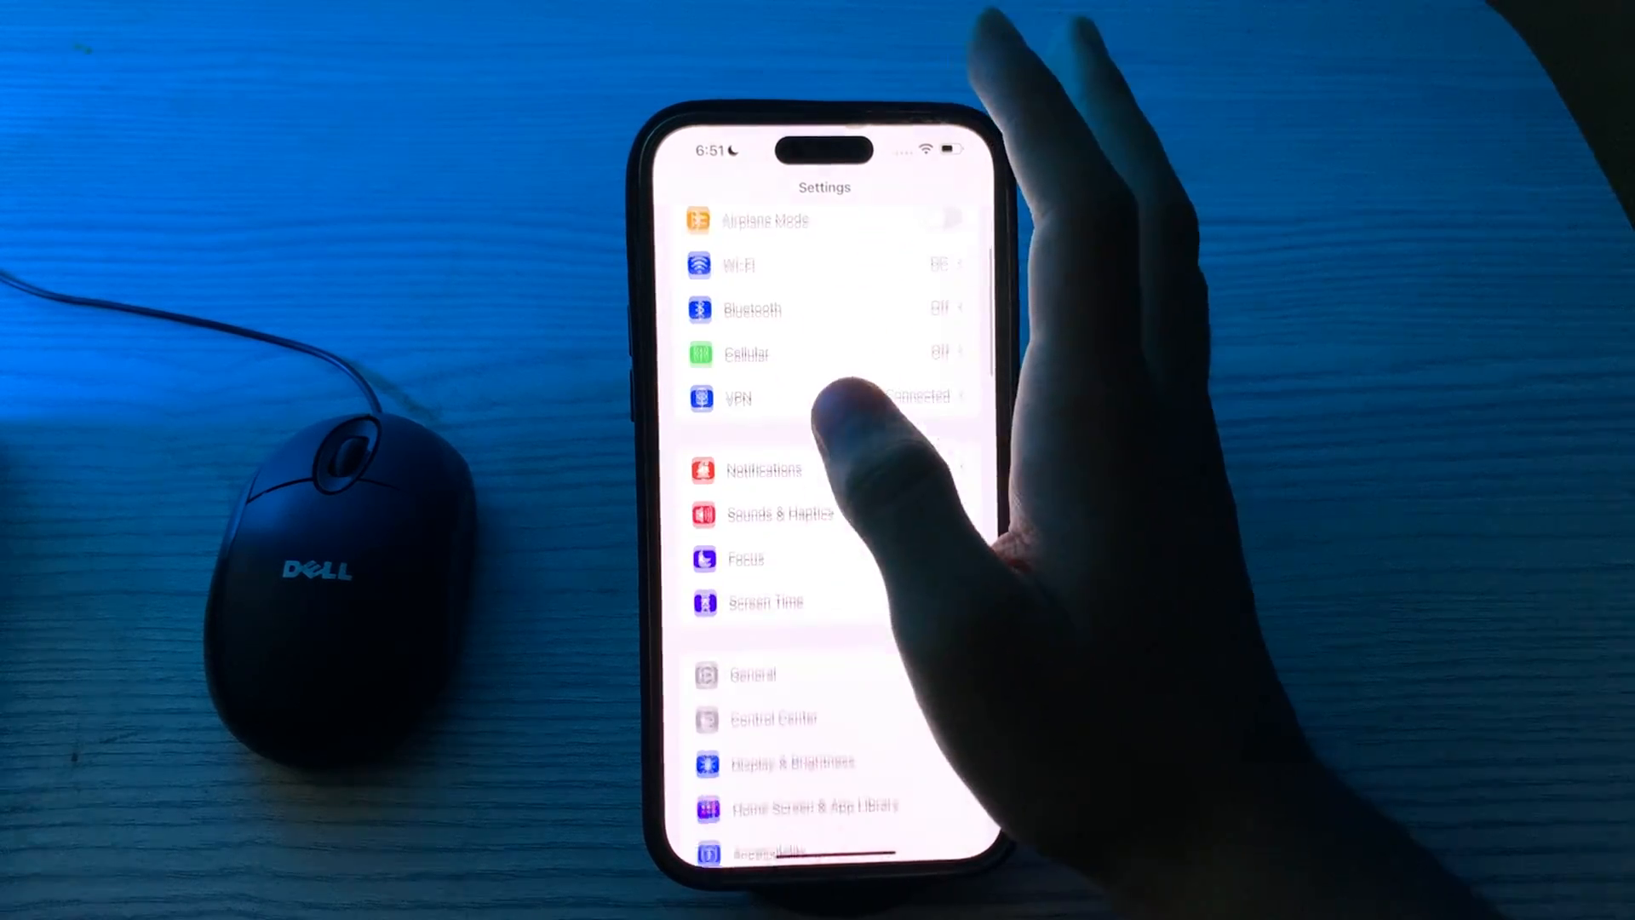
Go to General > Transfer or Reset iPhone and reveal the reset options list.
click(753, 675)
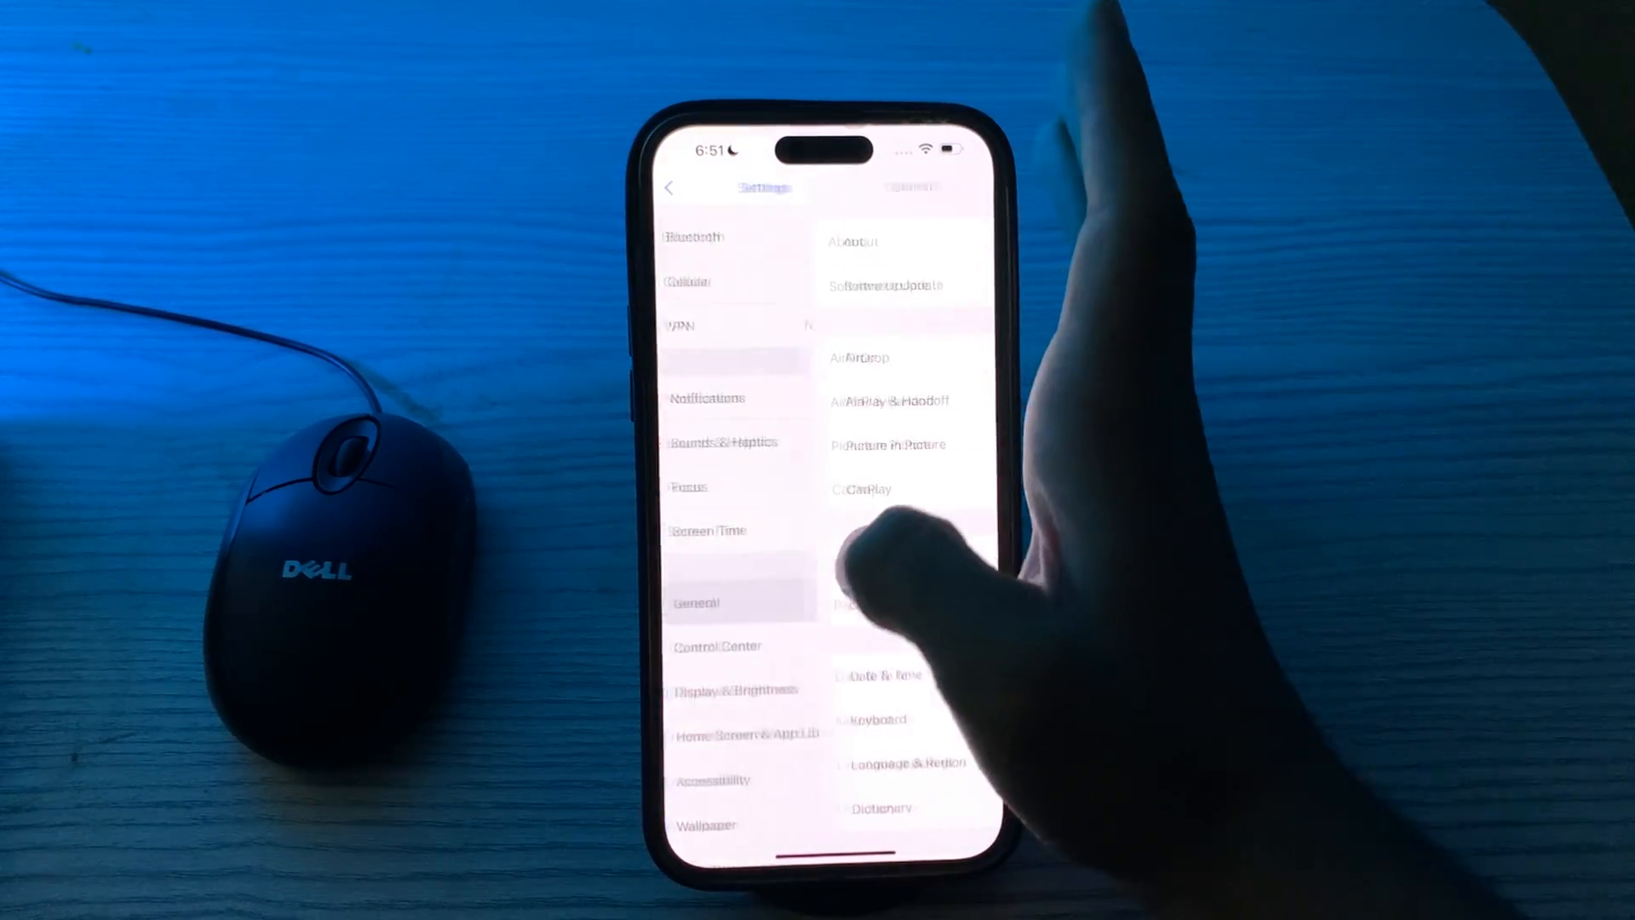
click(698, 603)
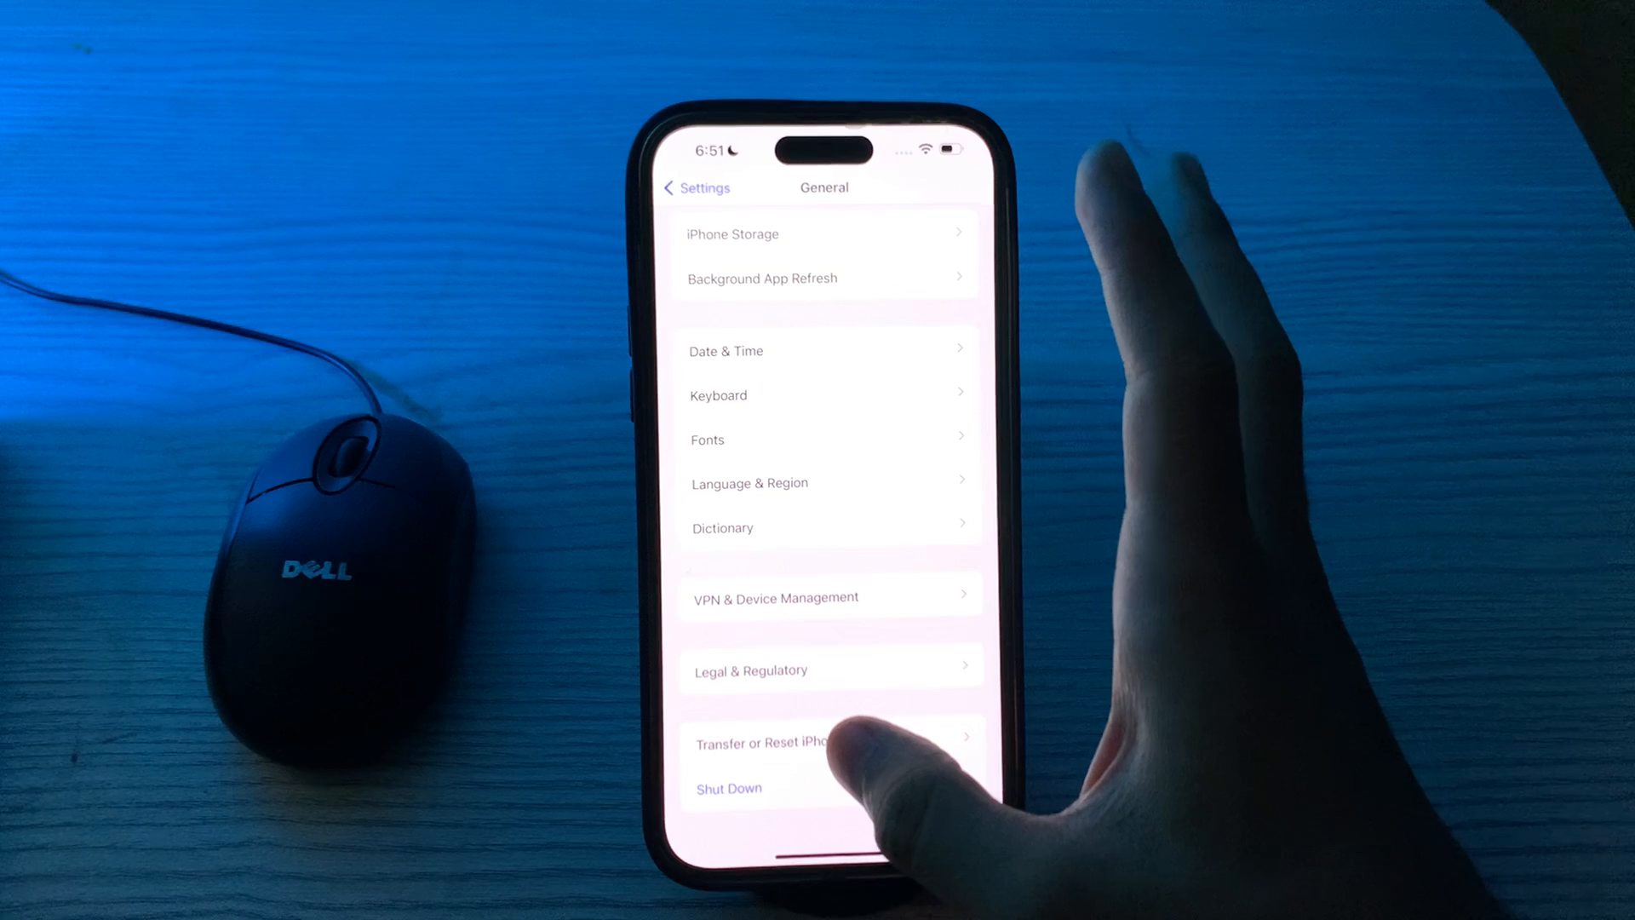
click(771, 743)
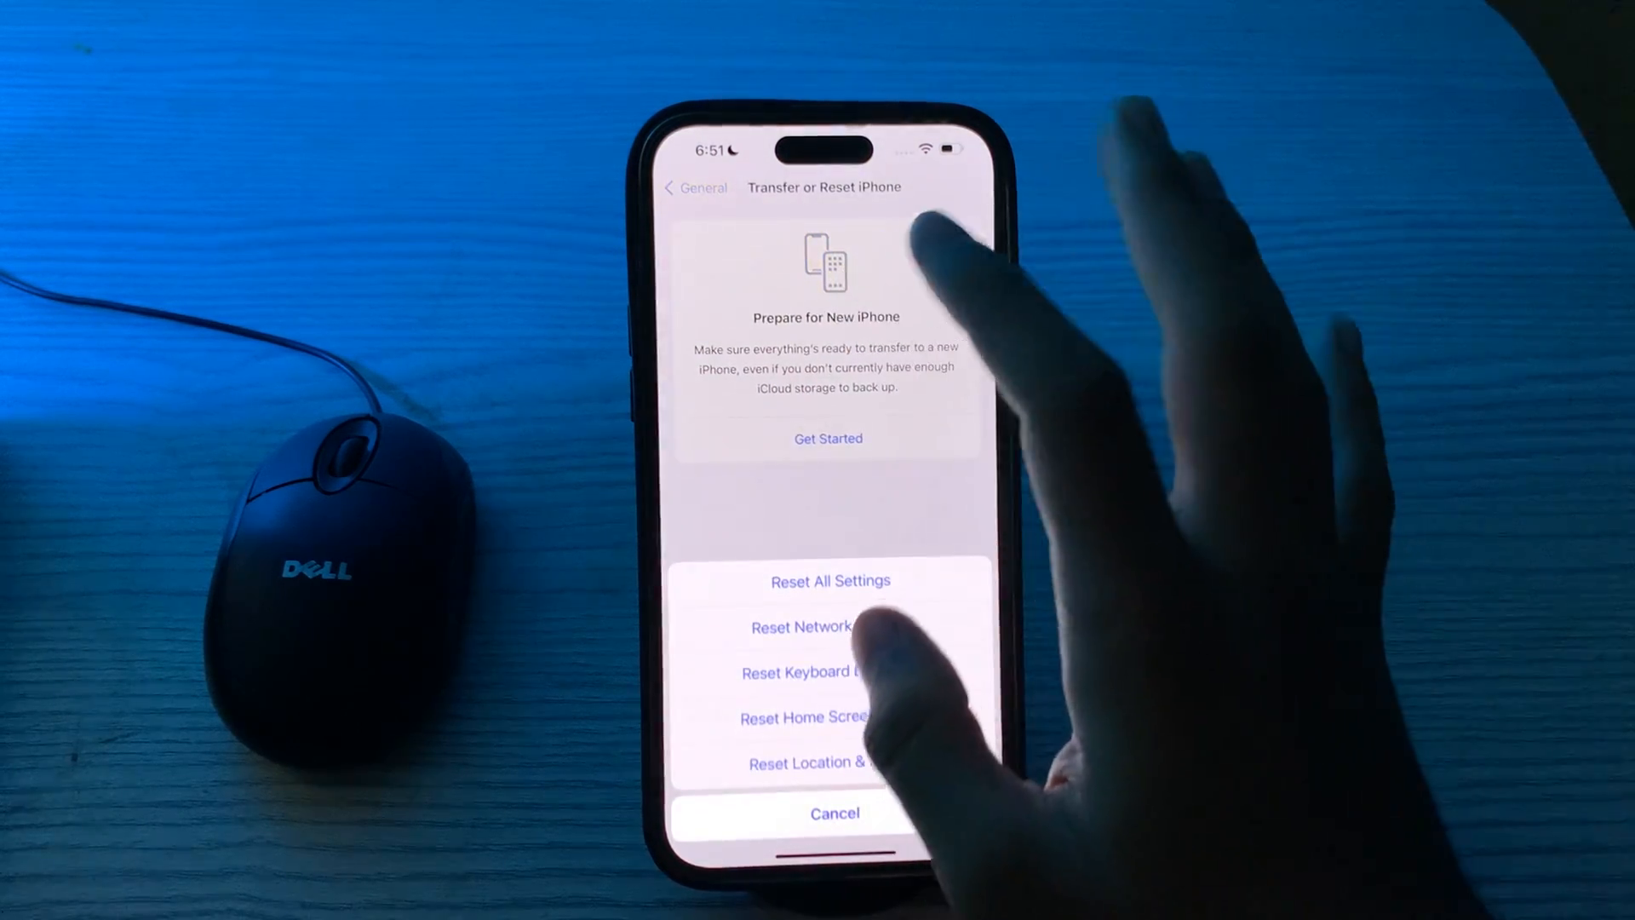